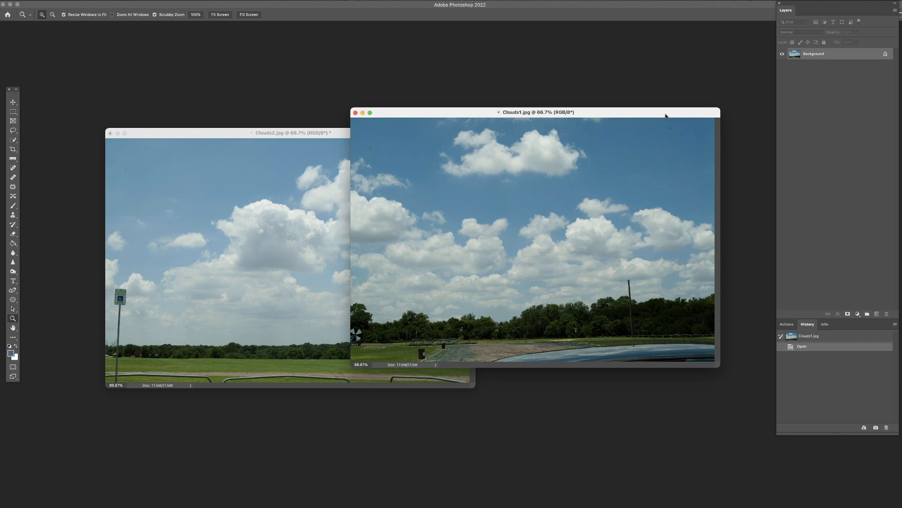
mouse_move(394, 159)
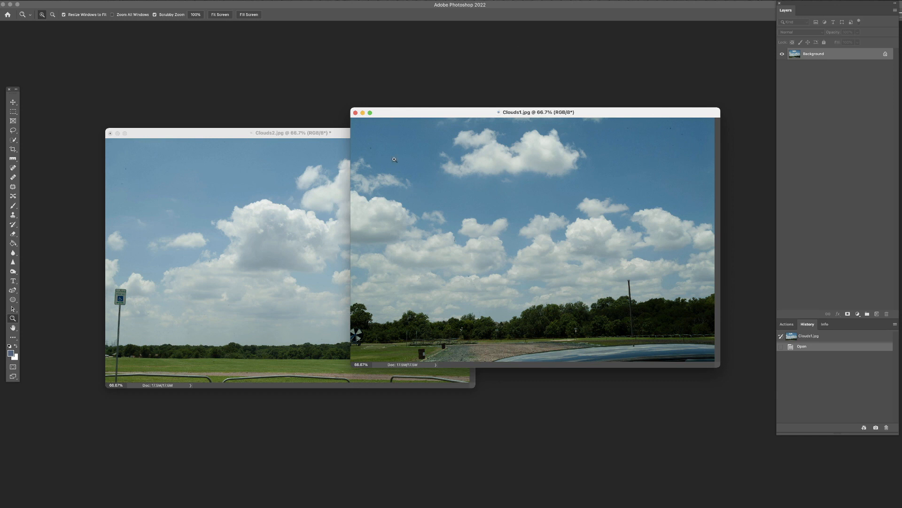
mouse_move(590, 184)
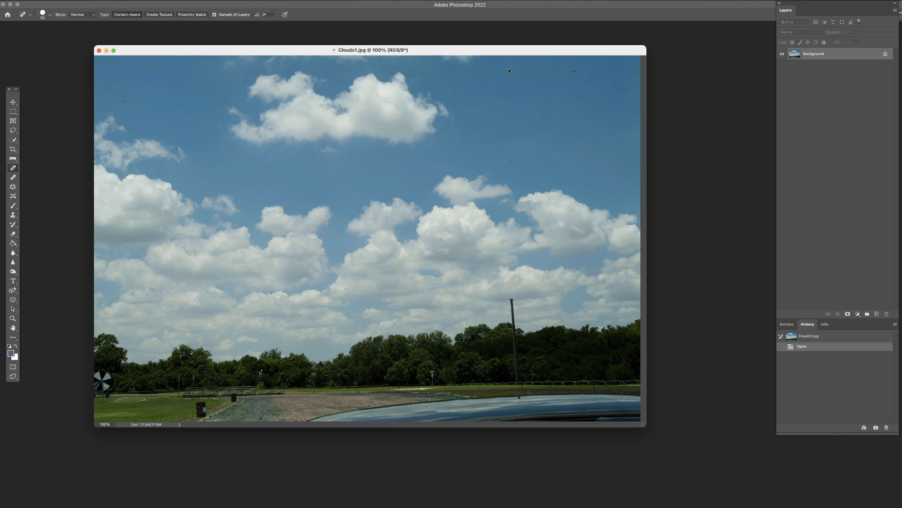
Heal a sky dust spot, revert the photo to its original, then show the crop grid
click(509, 72)
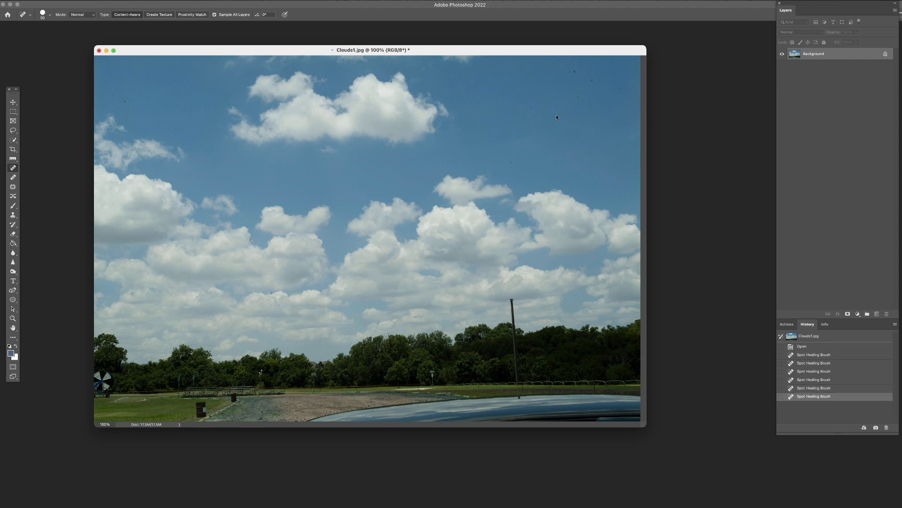
click(801, 345)
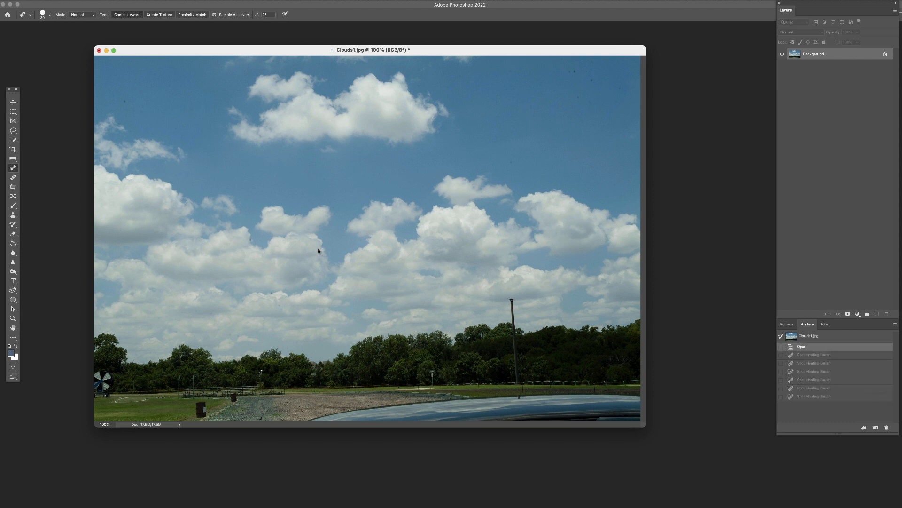
mouse_move(710, 231)
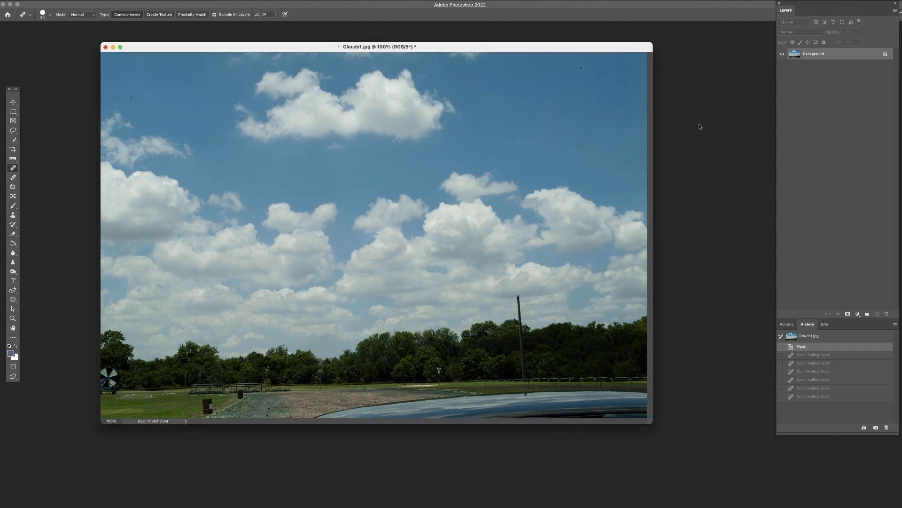
mouse_move(489, 196)
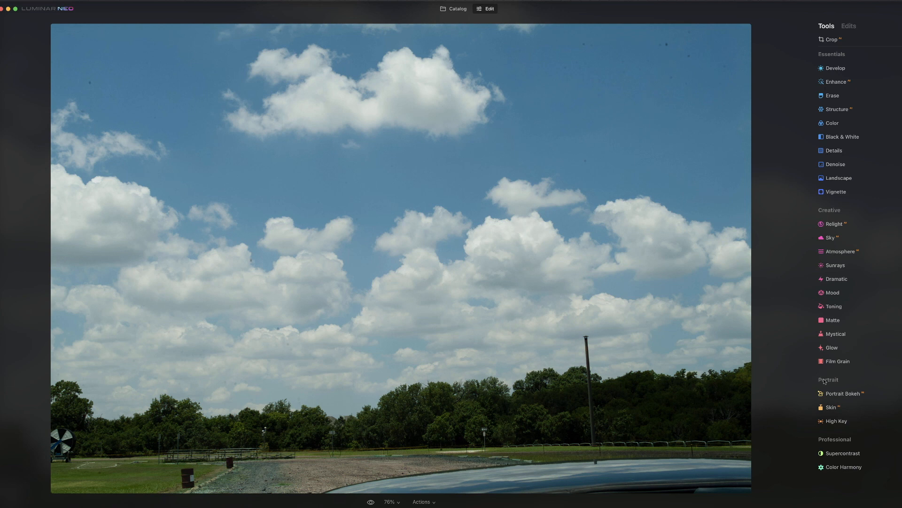
mouse_move(708, 59)
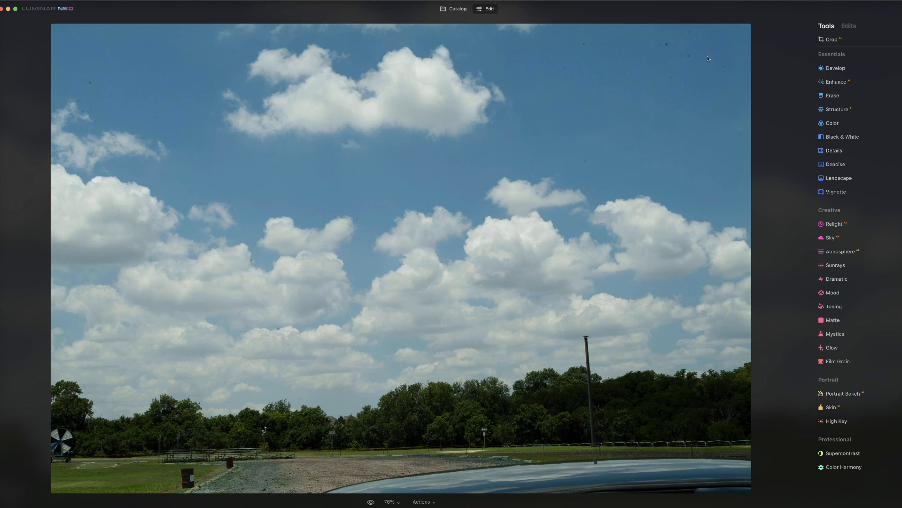
mouse_move(620, 196)
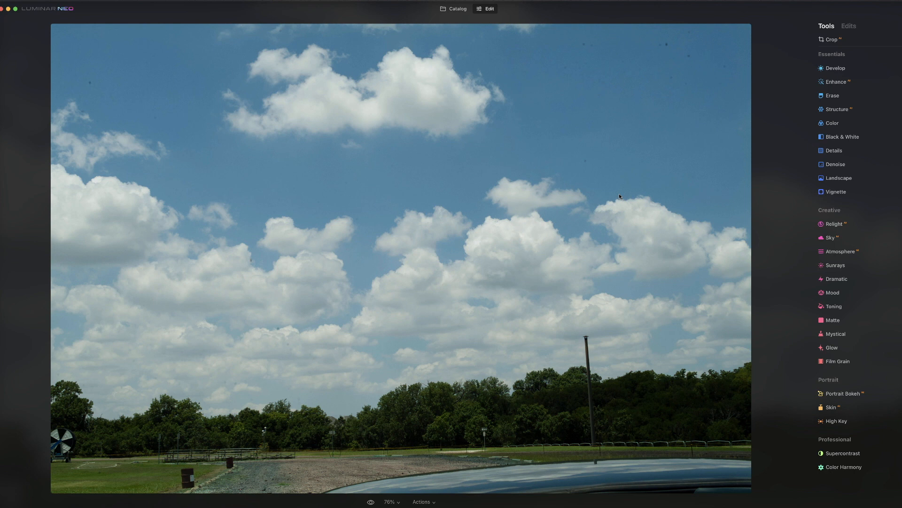
mouse_move(598, 441)
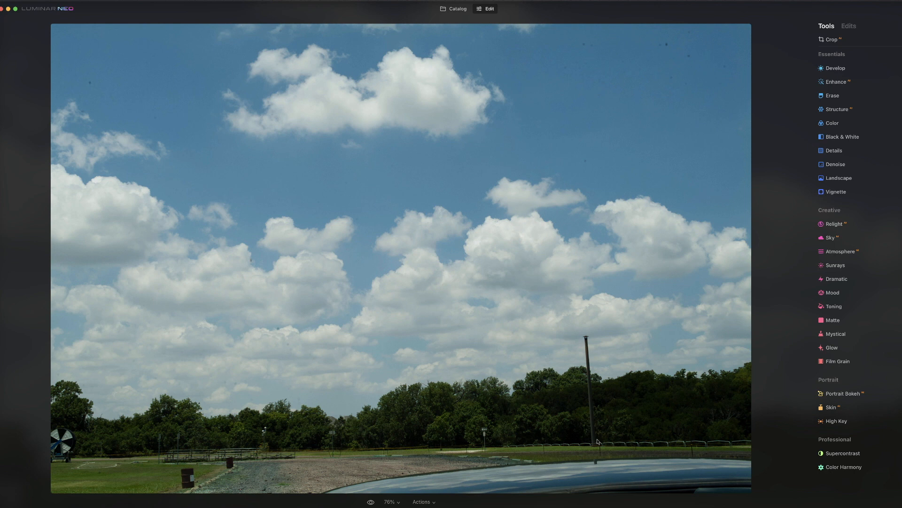
mouse_move(588, 363)
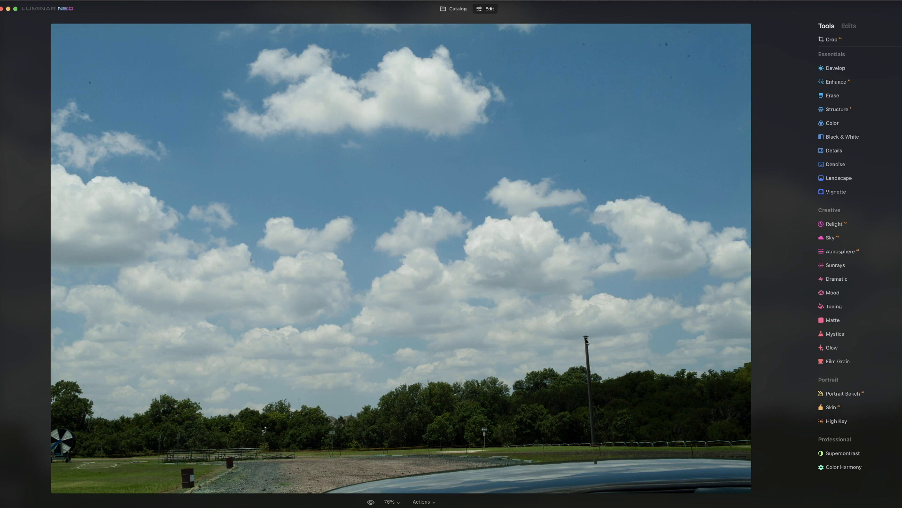
mouse_move(481, 397)
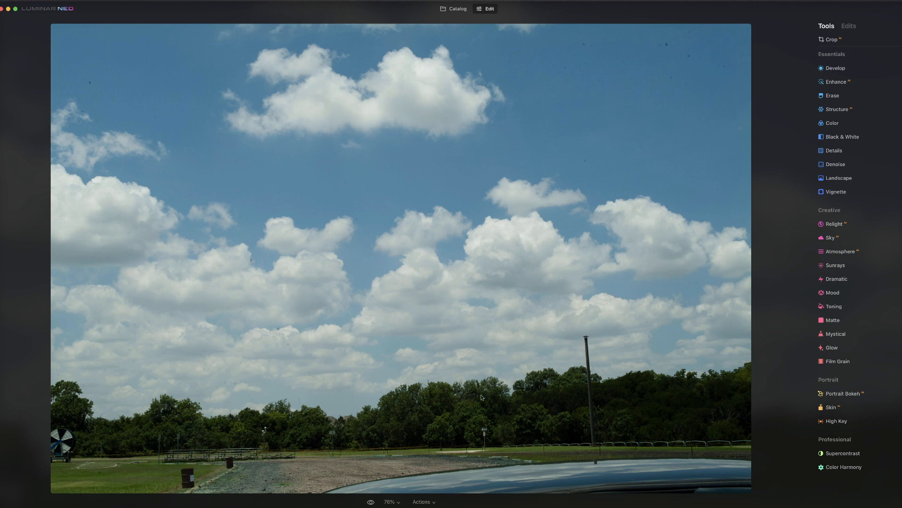
mouse_move(570, 363)
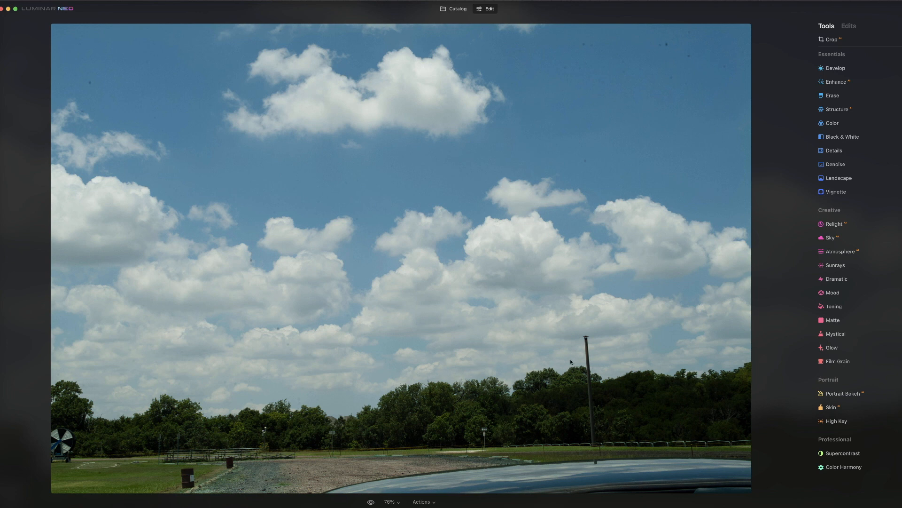
mouse_move(93, 377)
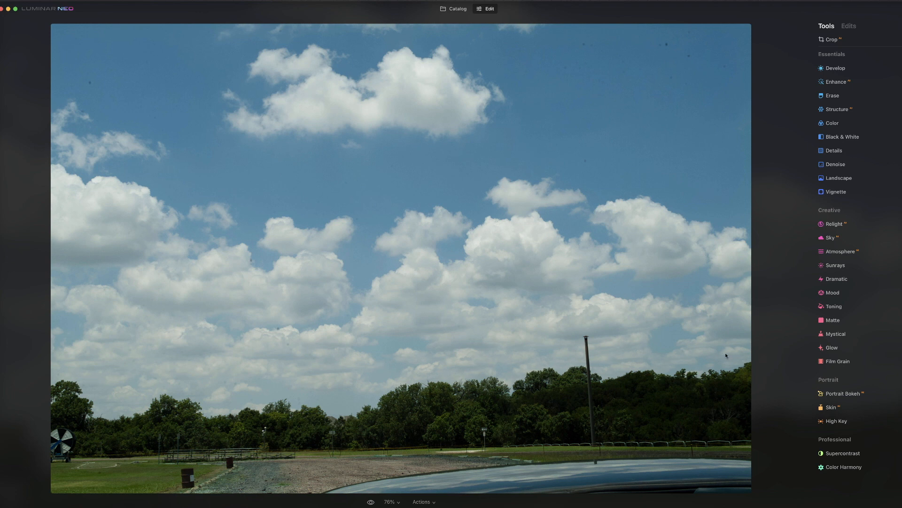
mouse_move(586, 346)
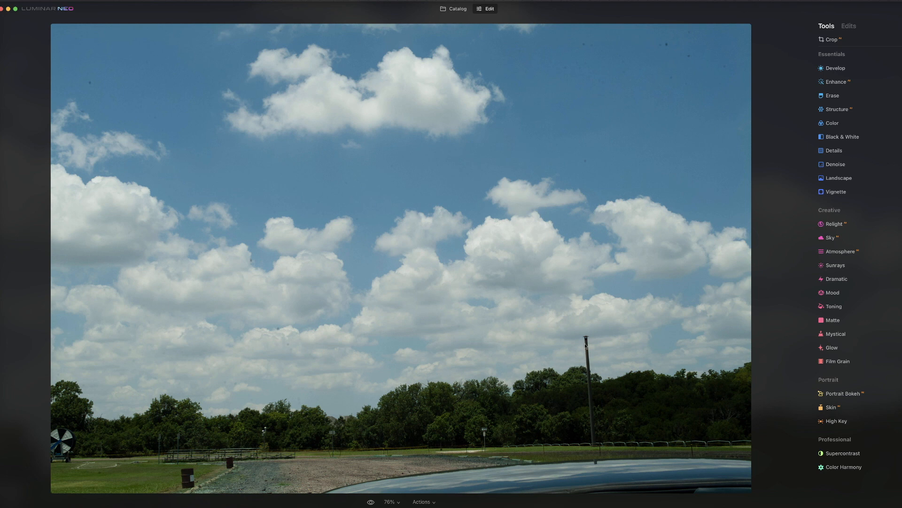
mouse_move(740, 278)
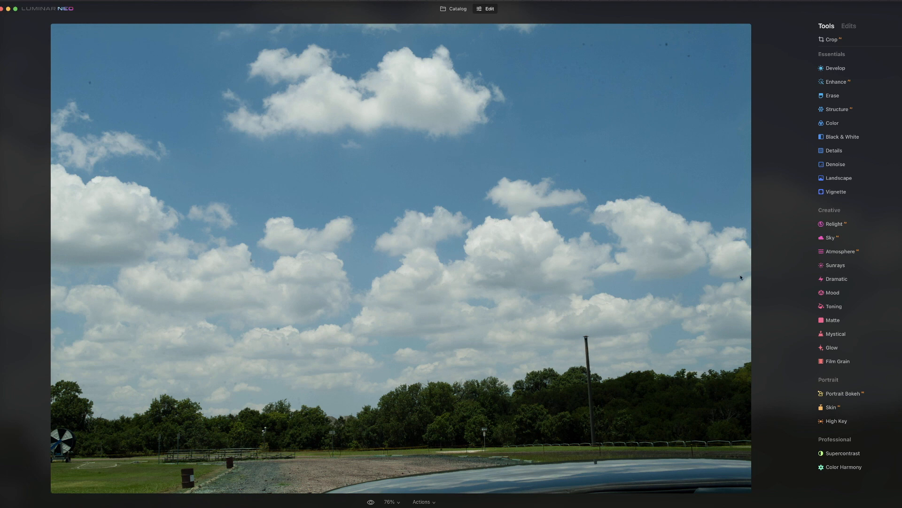
click(831, 39)
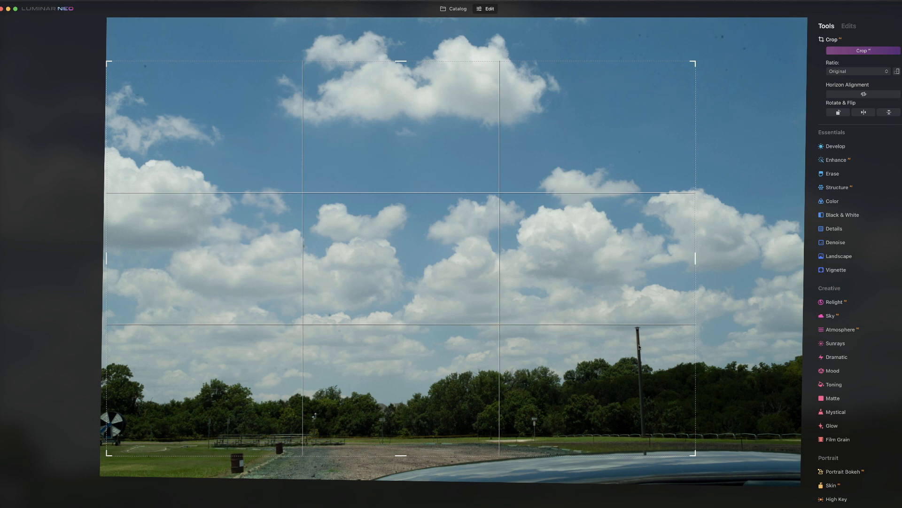
Apply the tighter crop and brush over the tall pole in Erase to remove it
click(832, 173)
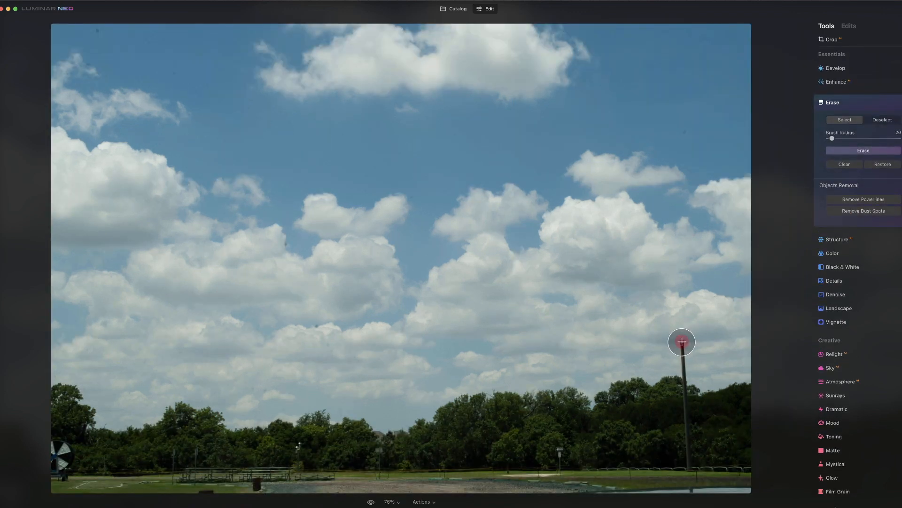
drag(682, 341, 685, 375)
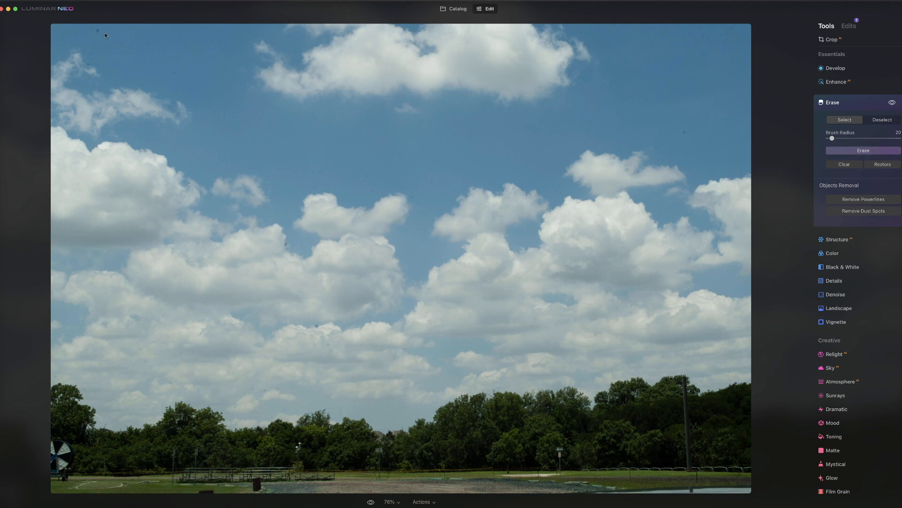
mouse_move(722, 36)
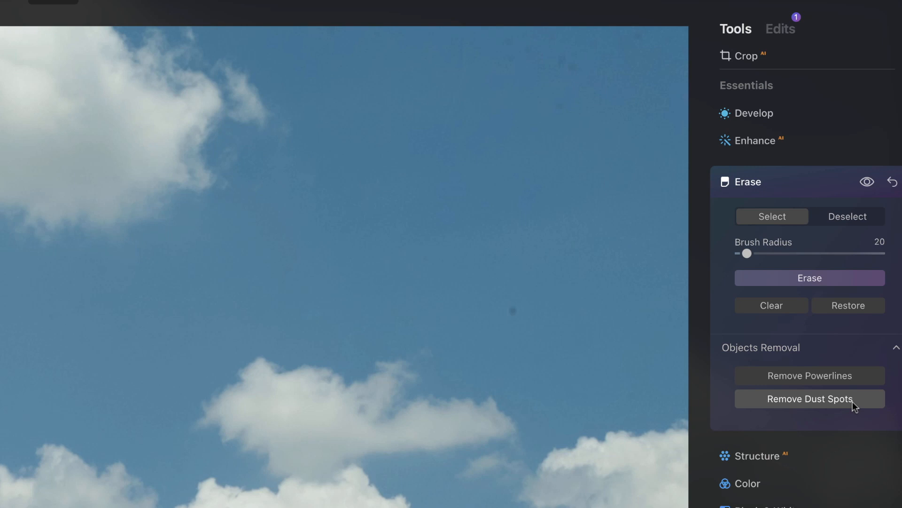
Run automatic Remove Dust Spots on the first cloud photo's sky
click(809, 398)
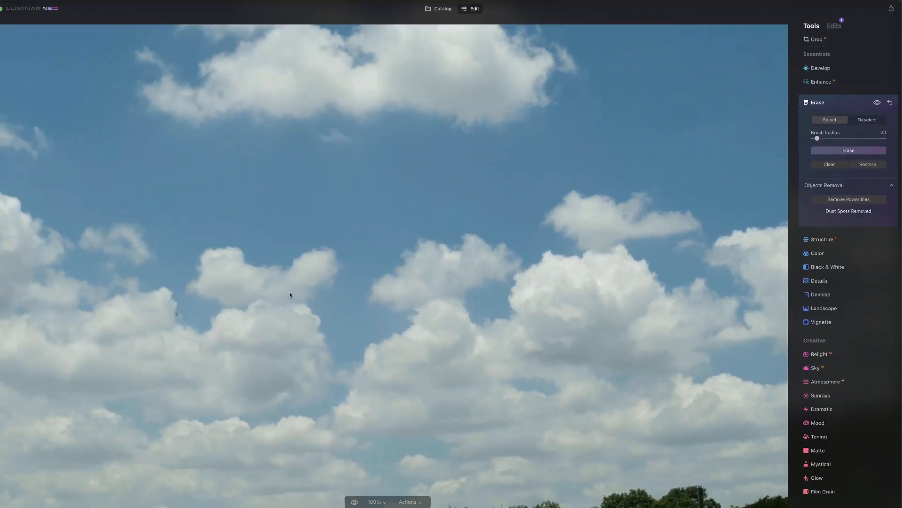
mouse_move(663, 138)
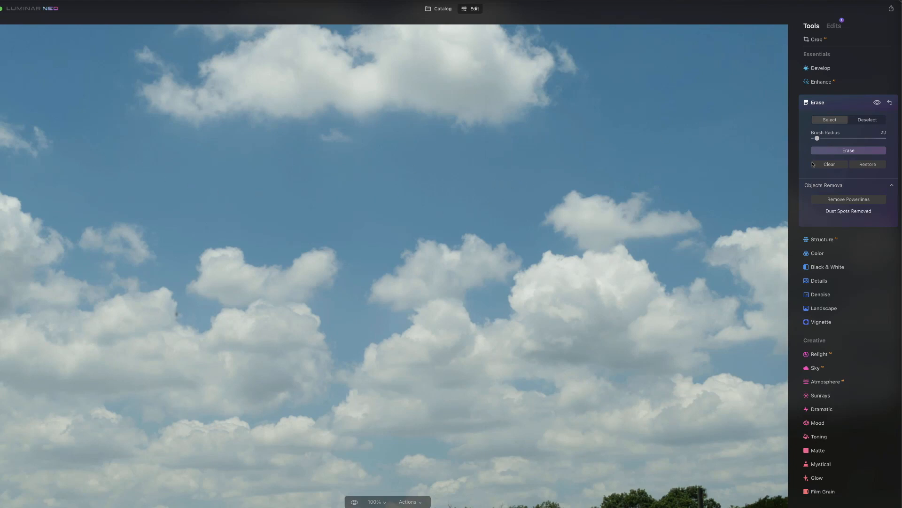
mouse_move(197, 310)
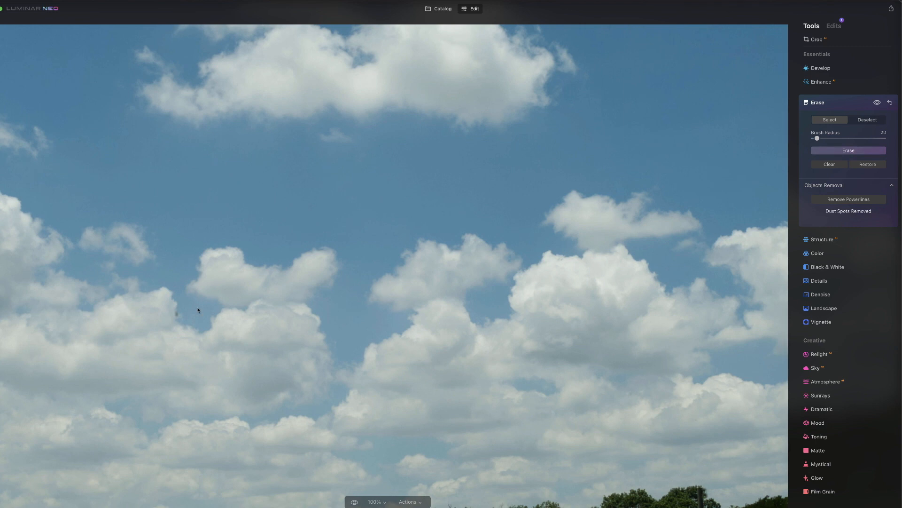
click(177, 313)
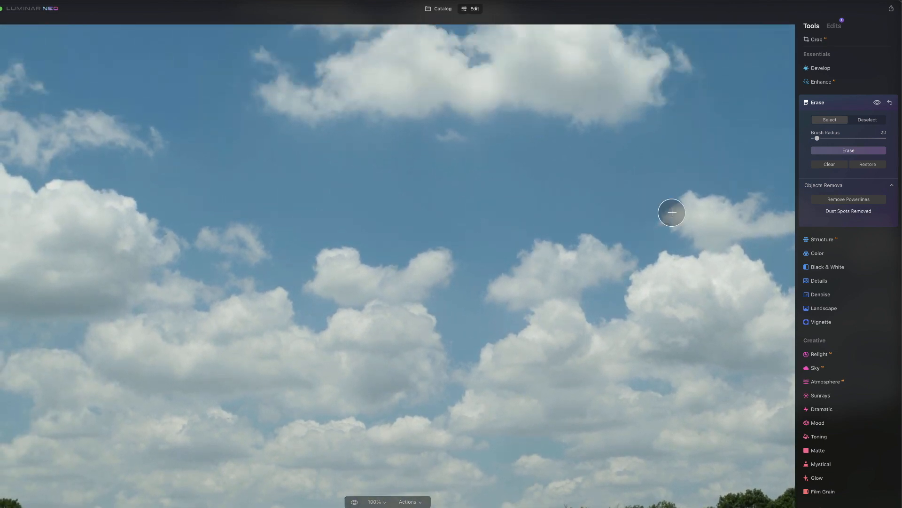
mouse_move(686, 184)
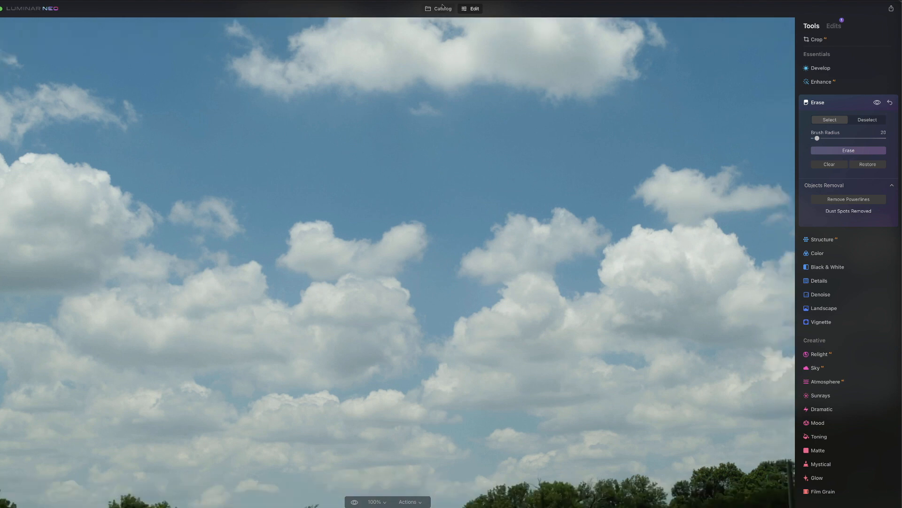
Open the second cloud photo from the Catalog in the editor
click(442, 8)
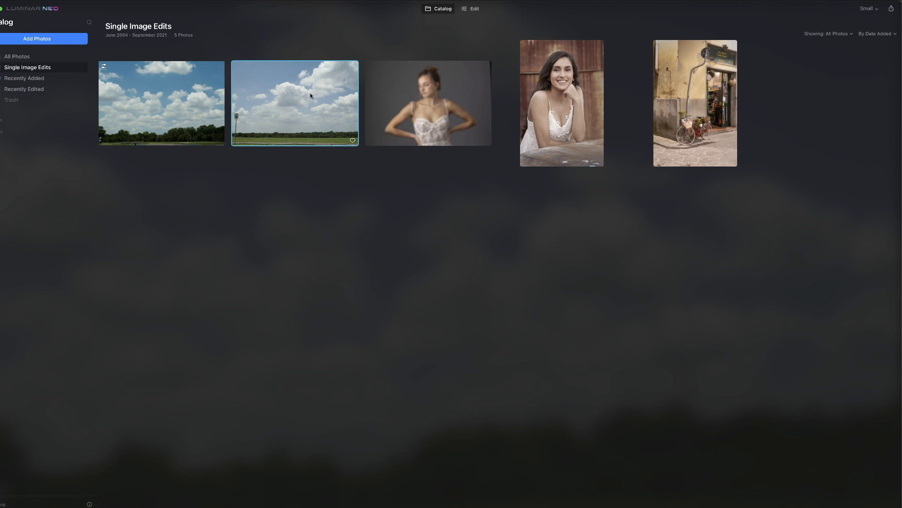
double_click(294, 103)
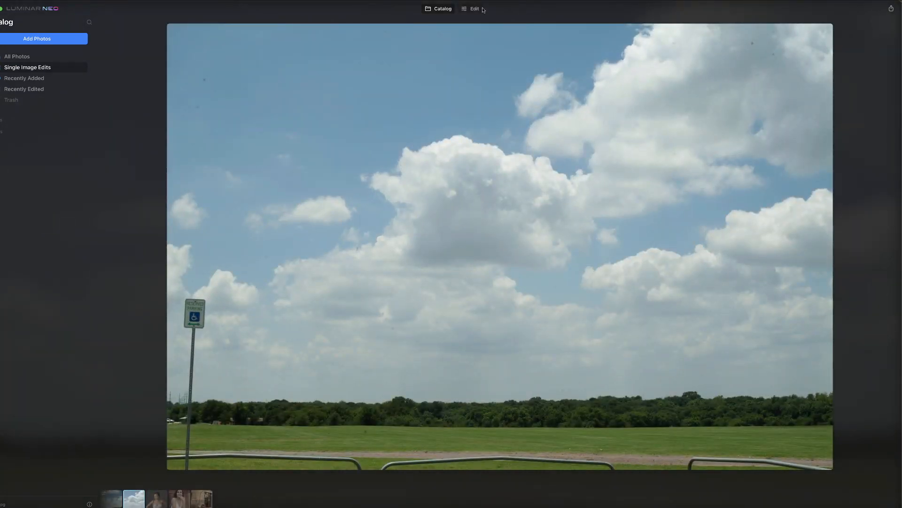
click(474, 8)
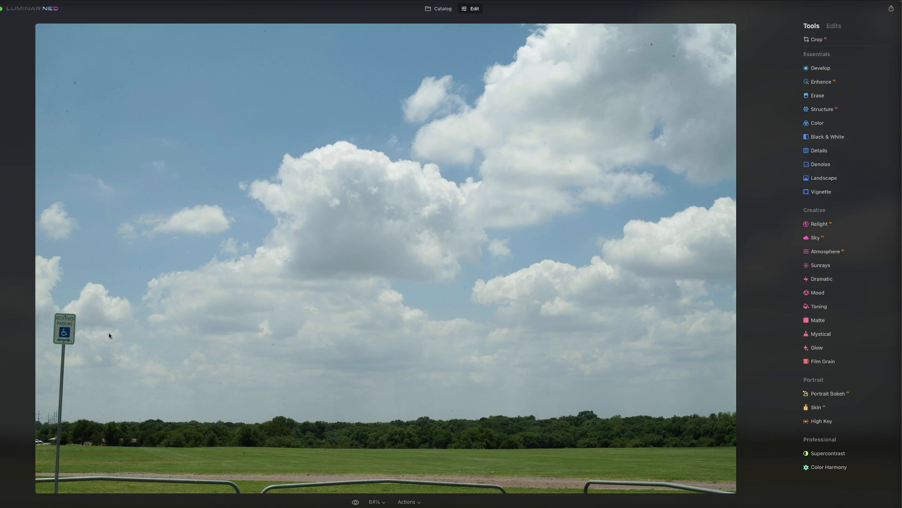
mouse_move(741, 129)
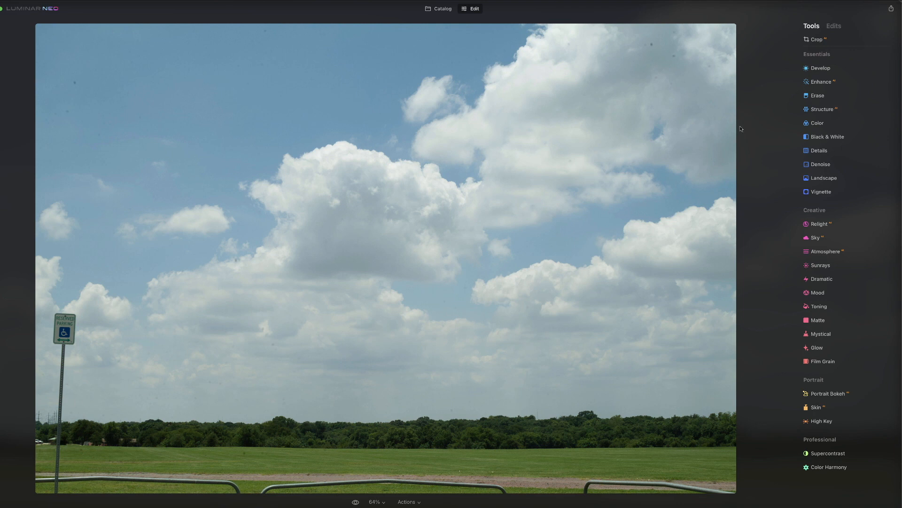
Erase the parking sign and its pole from the field
click(816, 95)
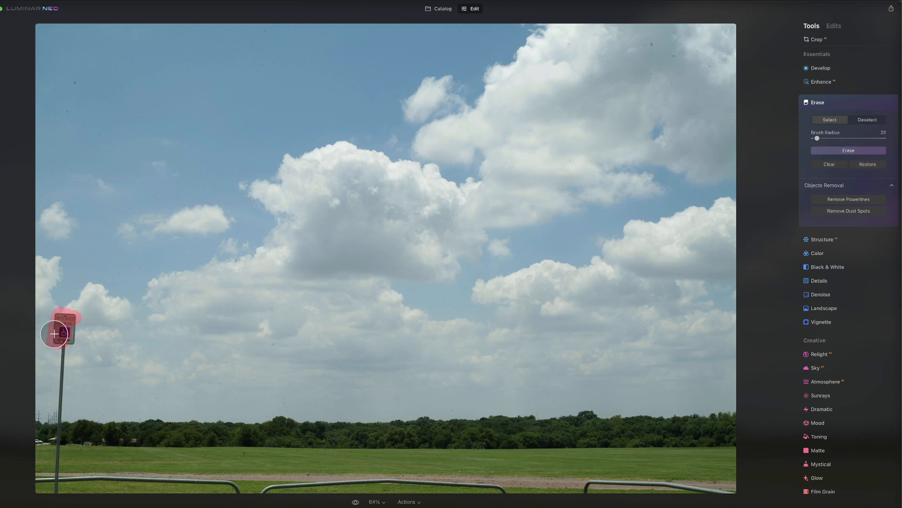
drag(53, 334, 59, 410)
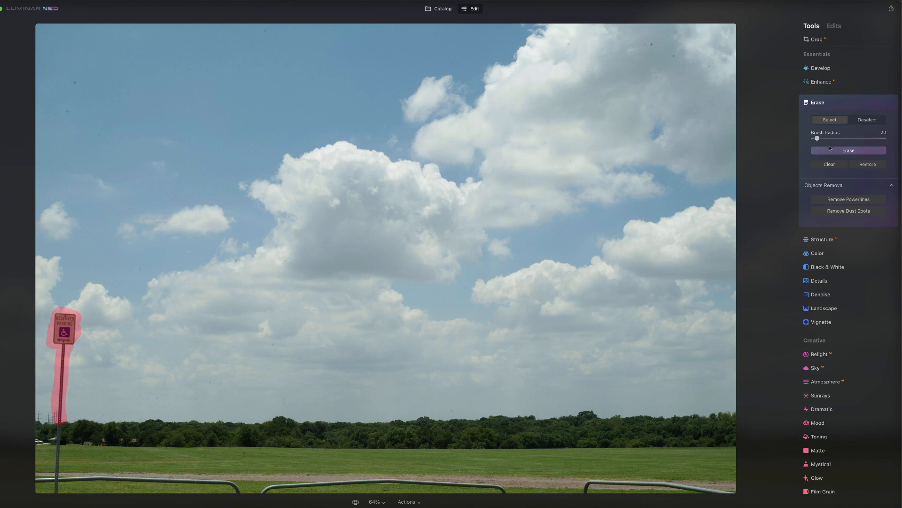
click(849, 150)
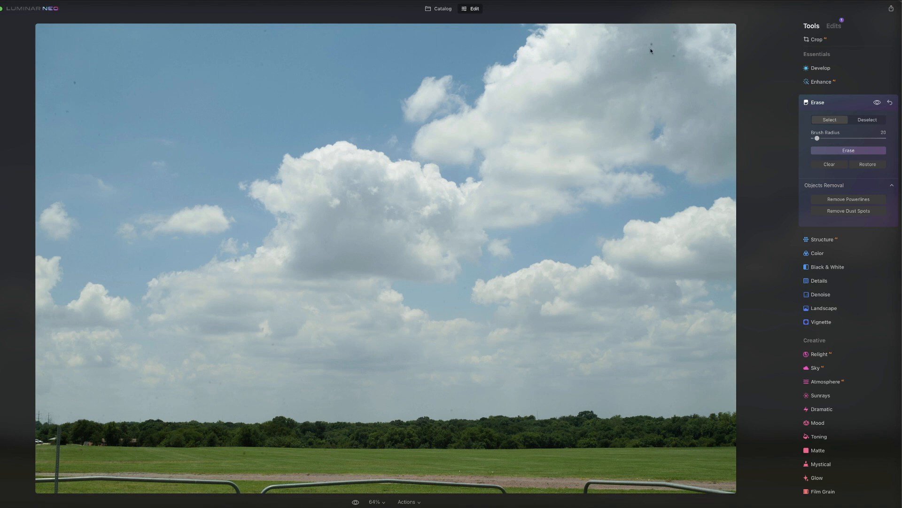
mouse_move(467, 127)
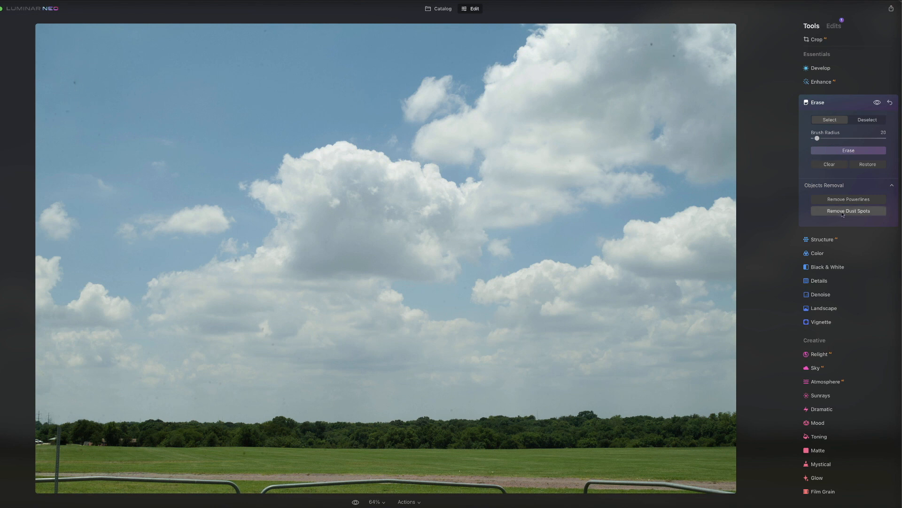
Start Remove Dust Spots on the second cloud photo's sky
click(848, 210)
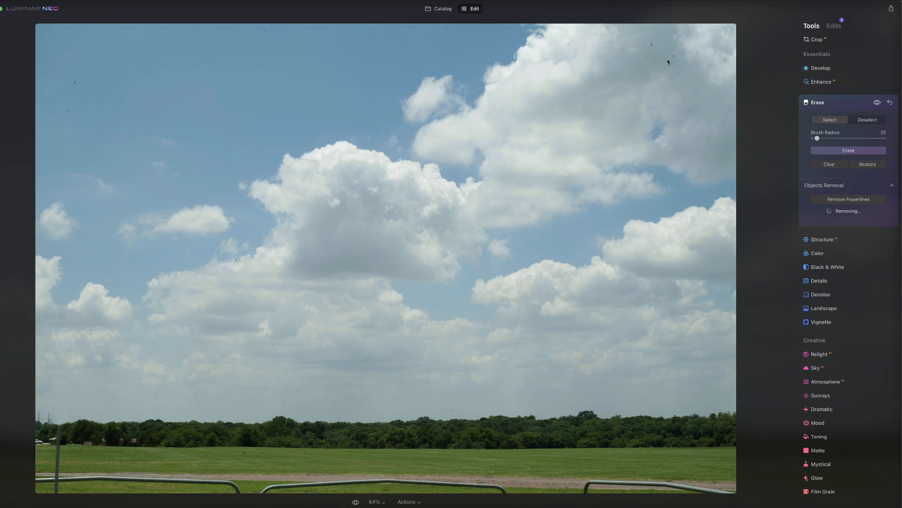
mouse_move(702, 74)
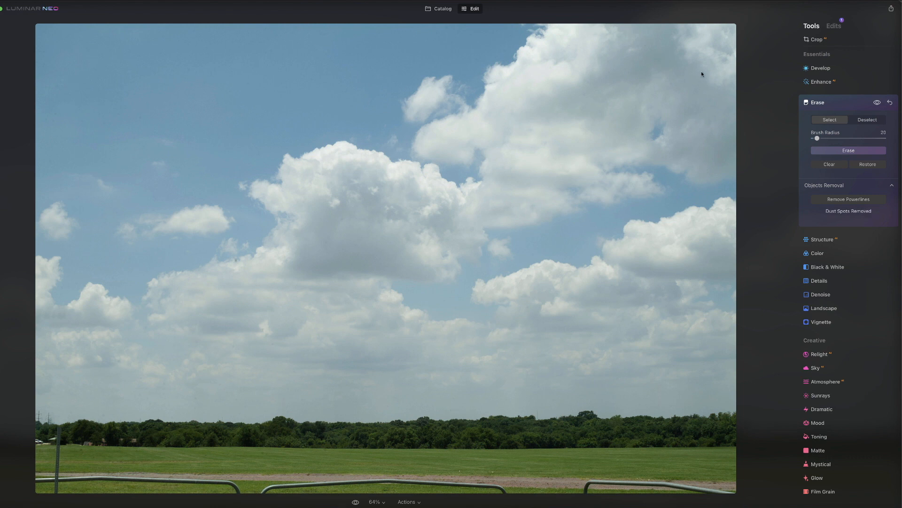
mouse_move(439, 143)
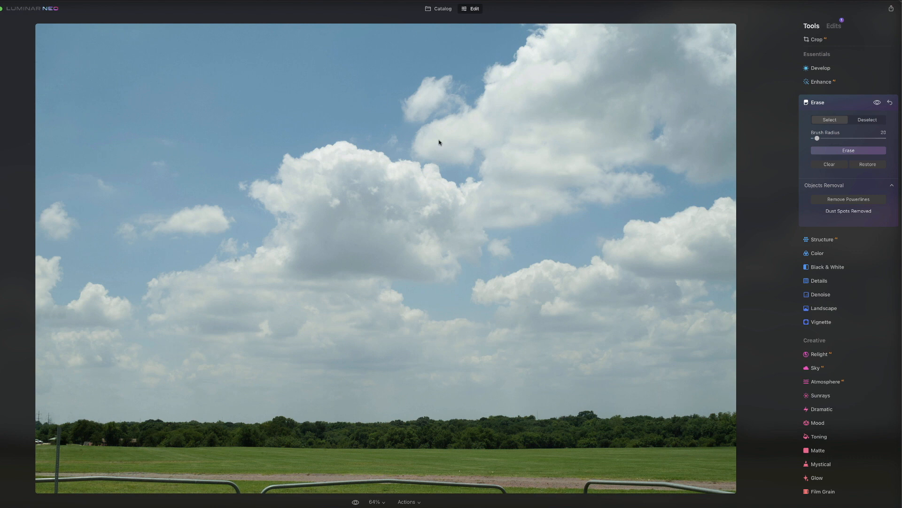
mouse_move(235, 264)
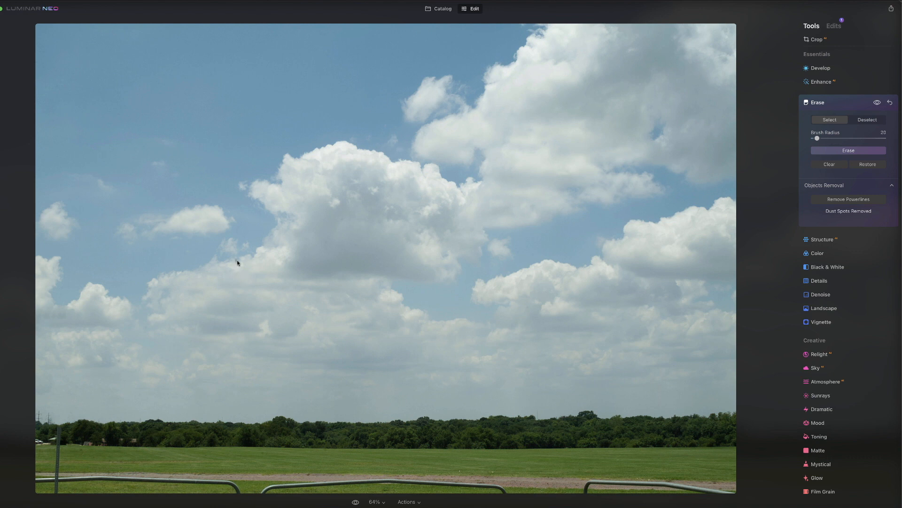
mouse_move(278, 258)
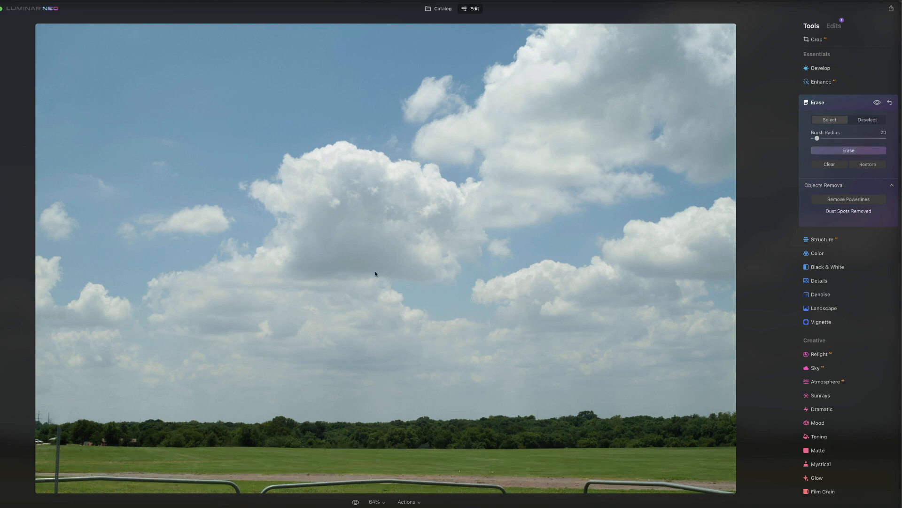
mouse_move(347, 279)
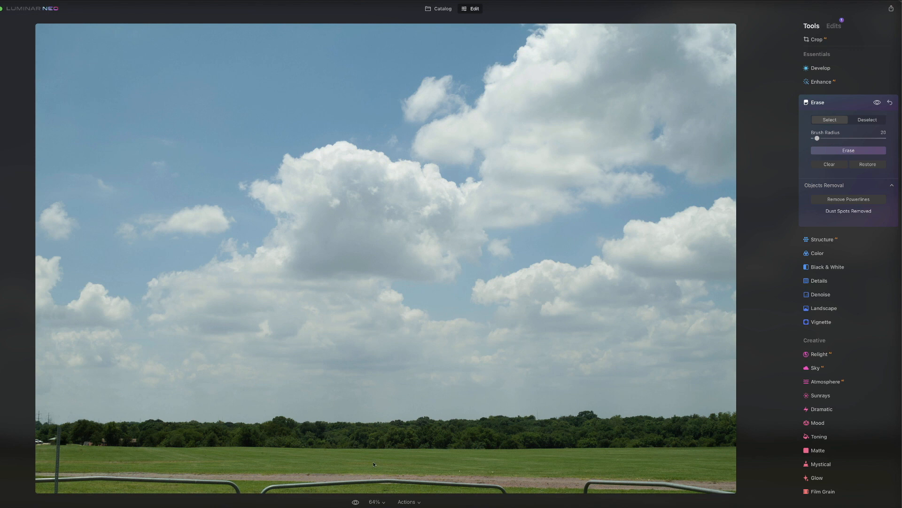
mouse_move(189, 417)
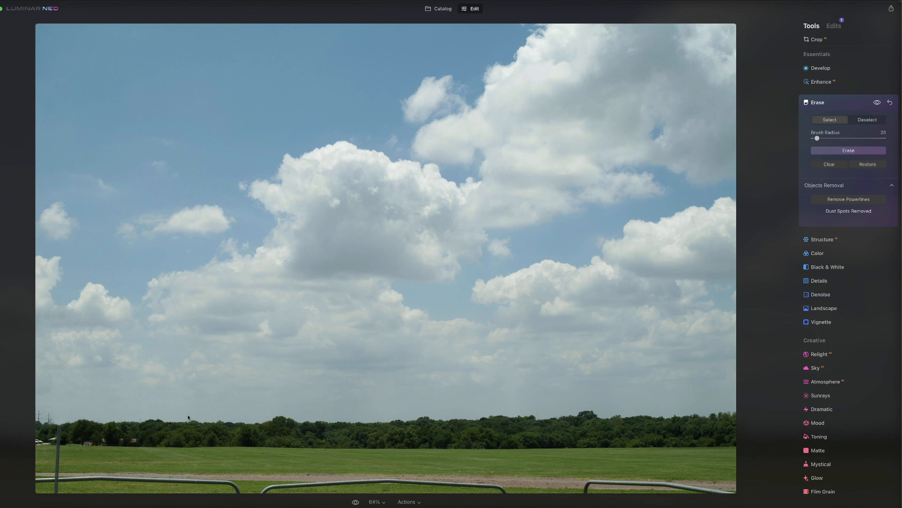
mouse_move(162, 288)
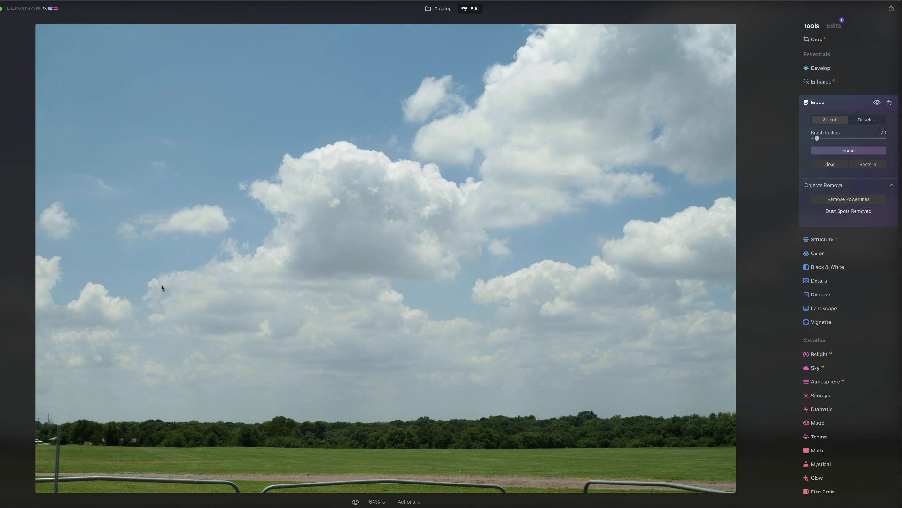
mouse_move(617, 301)
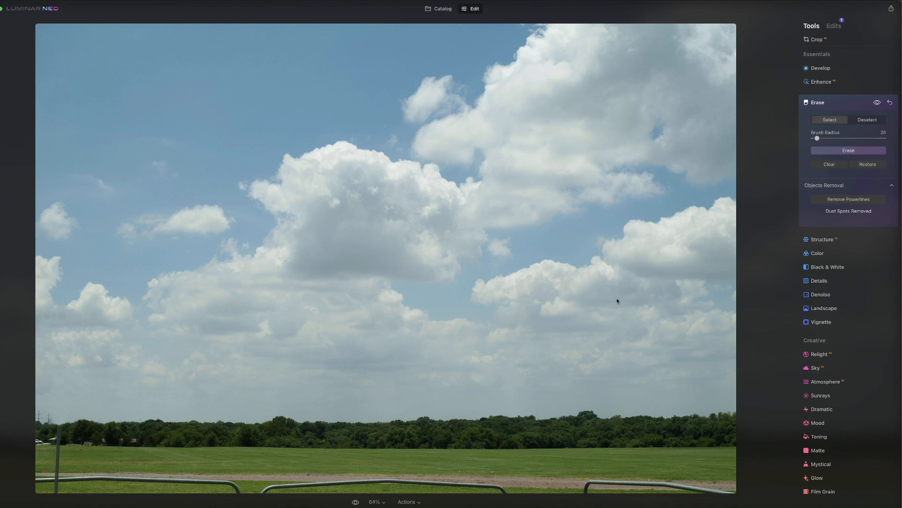
mouse_move(655, 80)
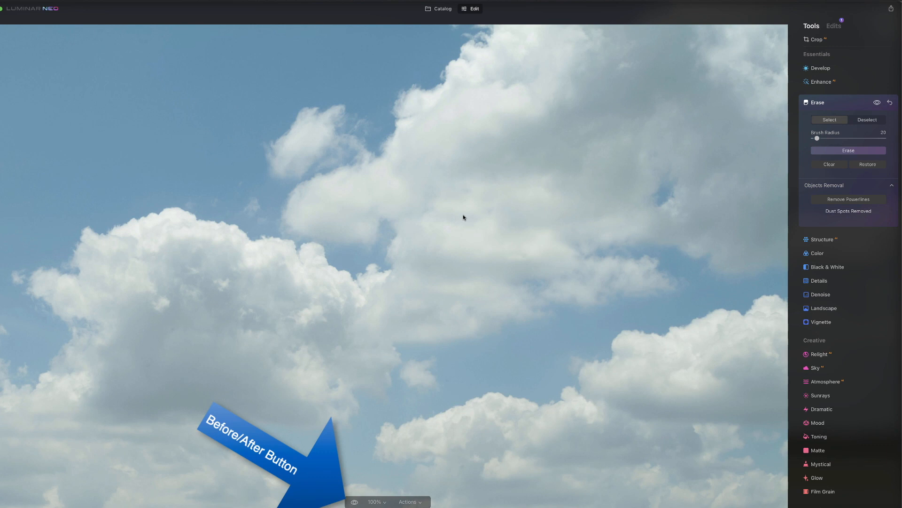
mouse_move(423, 402)
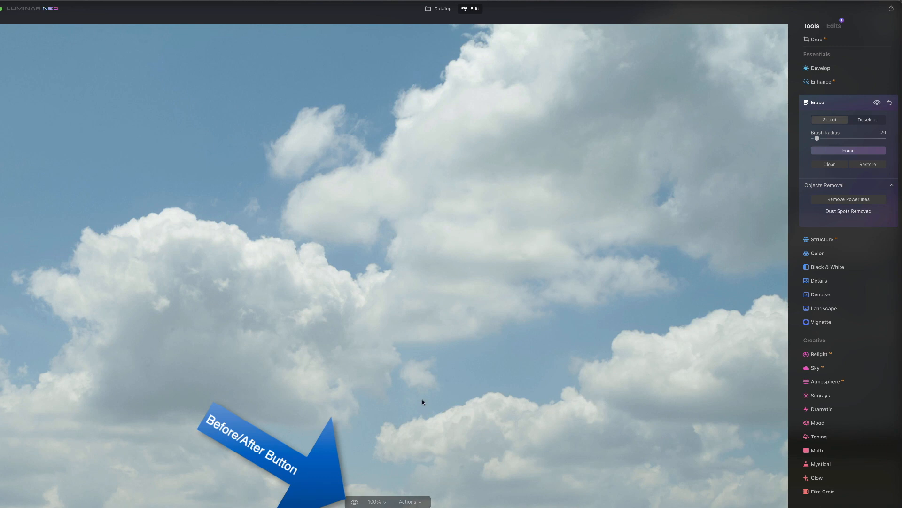
click(376, 502)
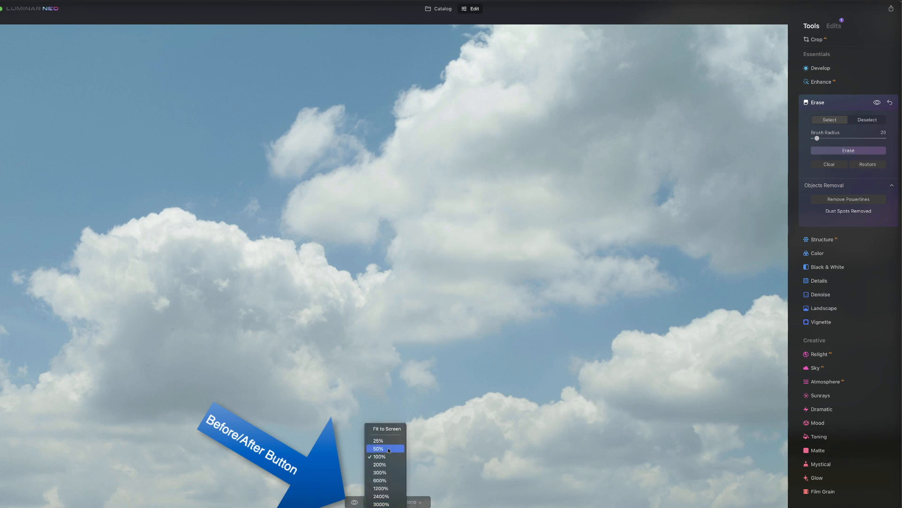
click(378, 449)
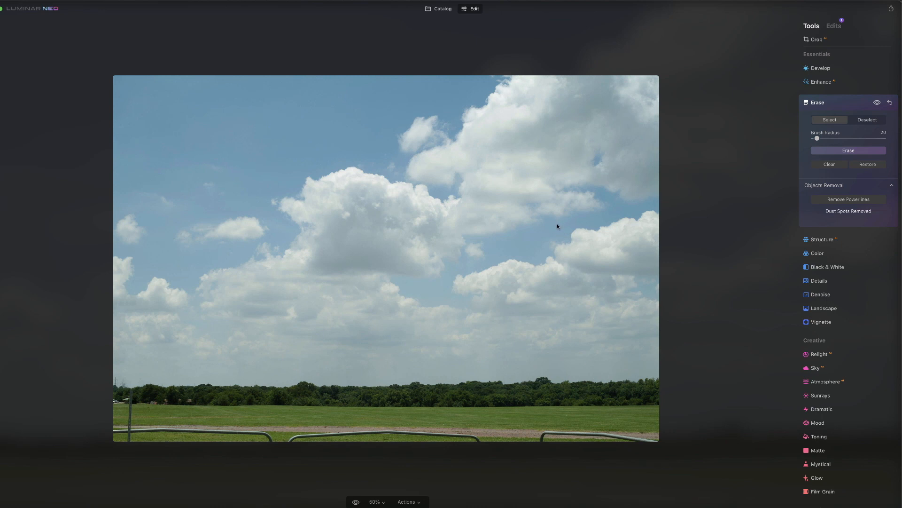
mouse_move(554, 232)
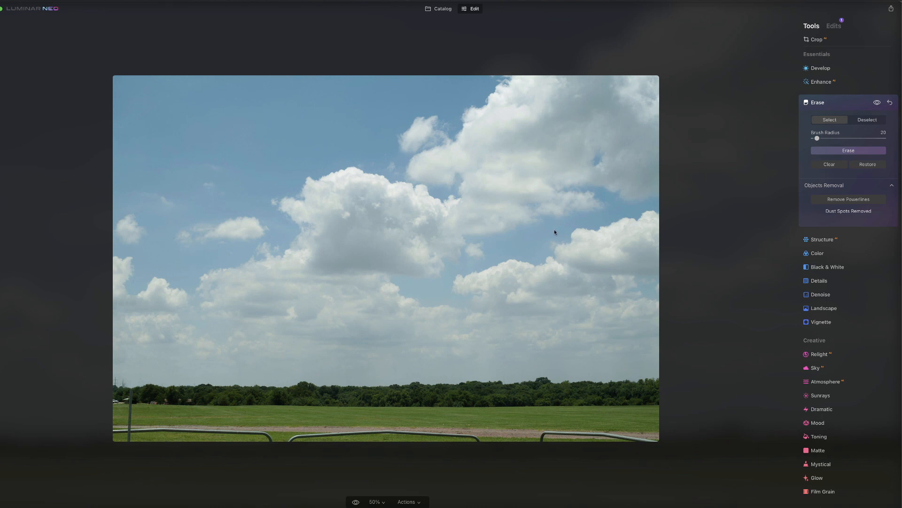